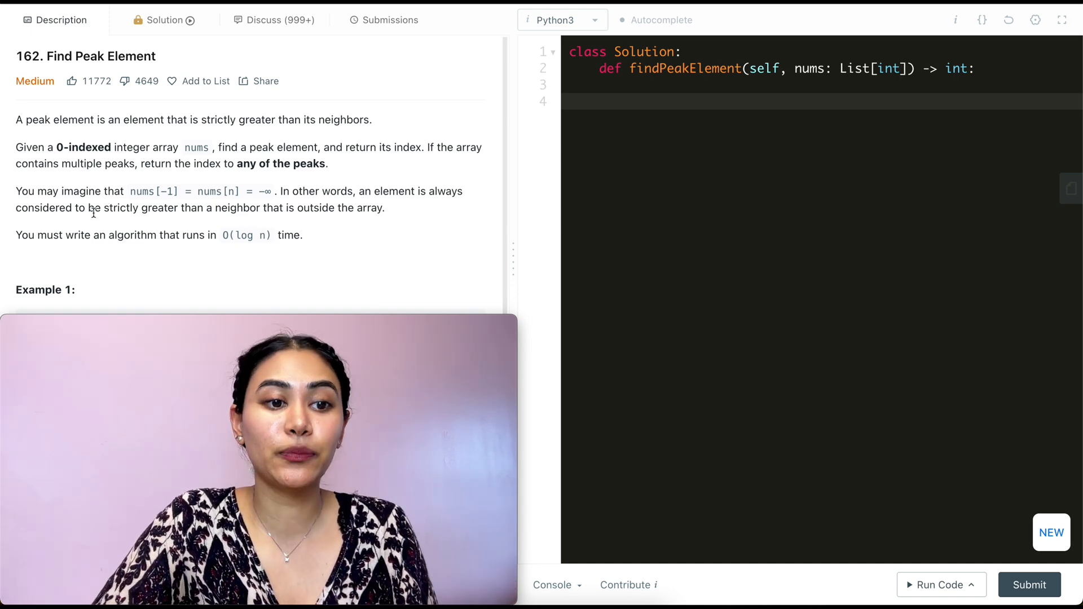
# - Jot the example arrays [1], [1,2] and [2,1] inside the findPeakElement body
pyautogui.doubleClick(243, 236)
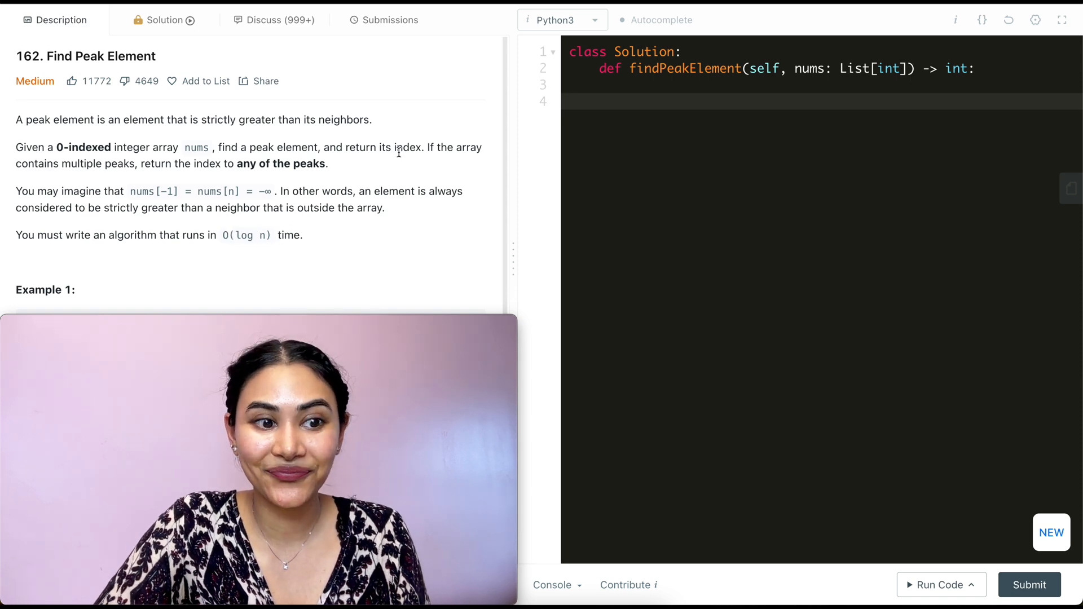
pyautogui.scroll(-3)
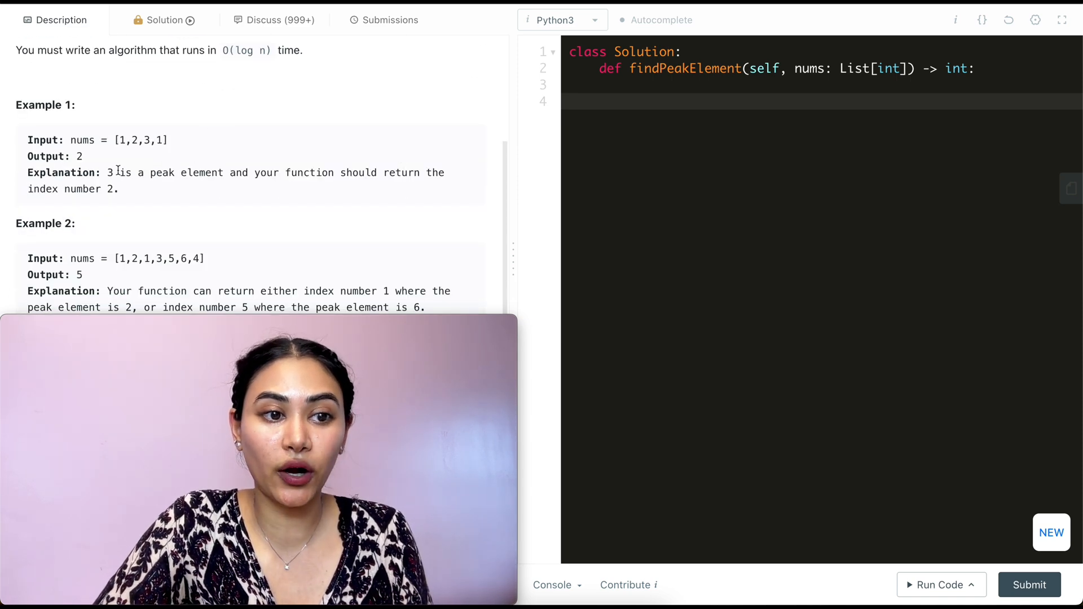
pyautogui.moveTo(81, 153)
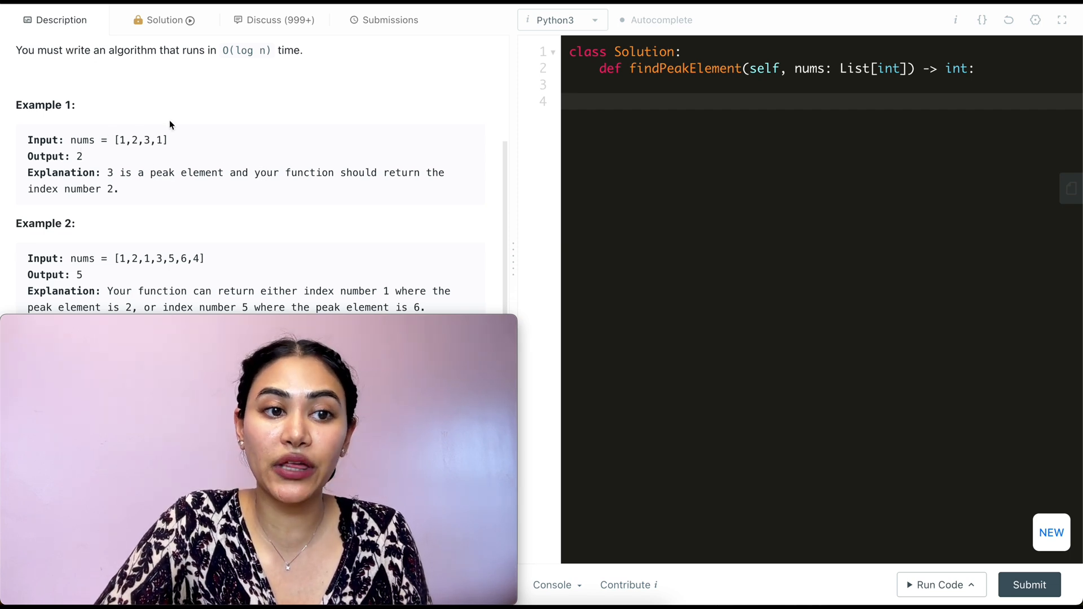
pyautogui.scroll(-3)
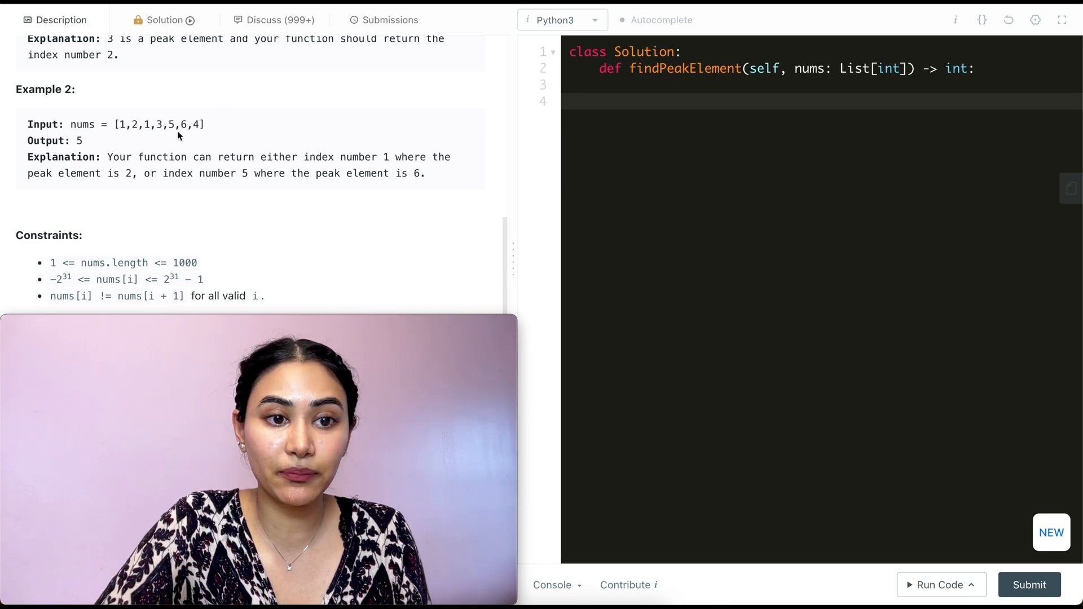
pyautogui.moveTo(194, 136)
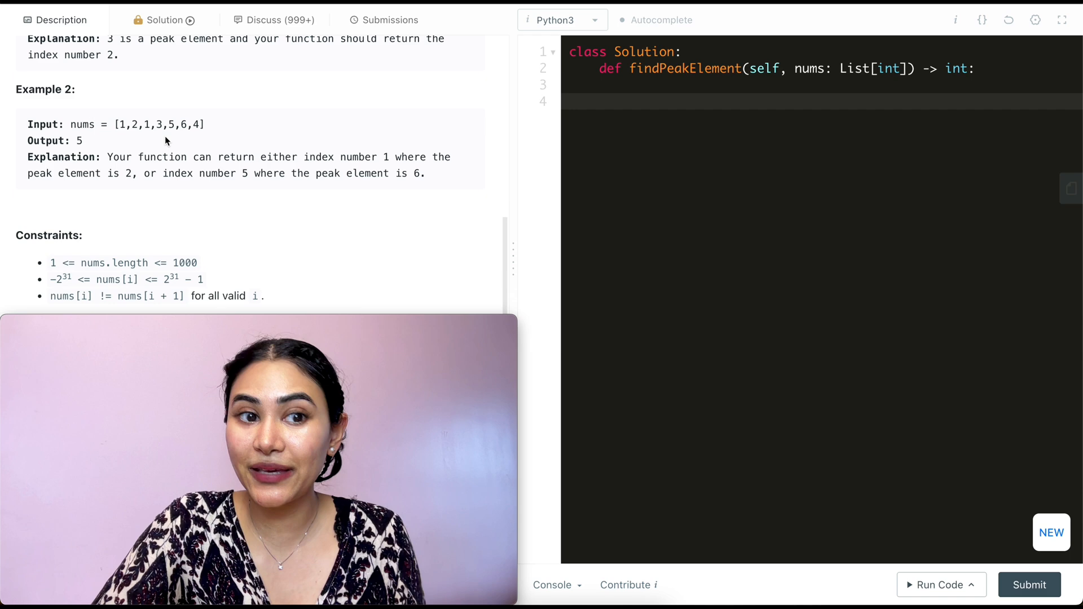
pyautogui.doubleClick(132, 124)
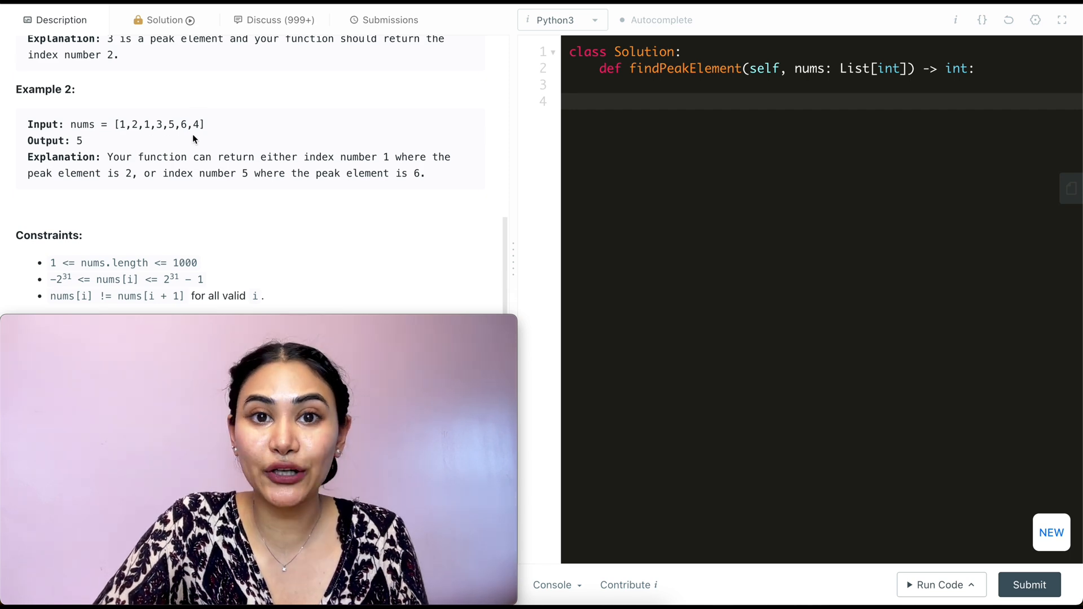
pyautogui.scroll(-3)
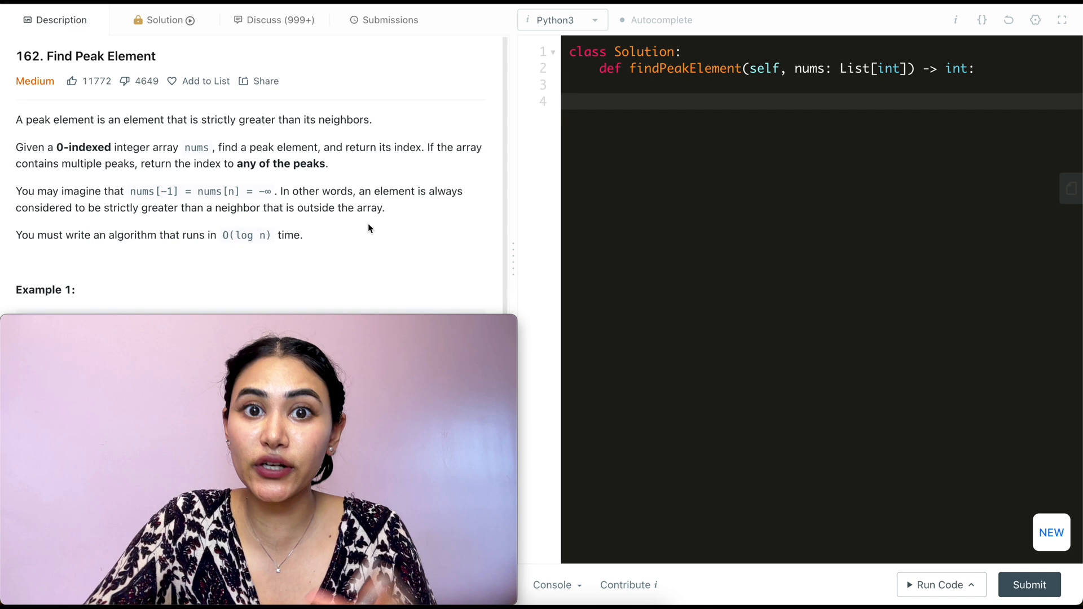
pyautogui.click(635, 99)
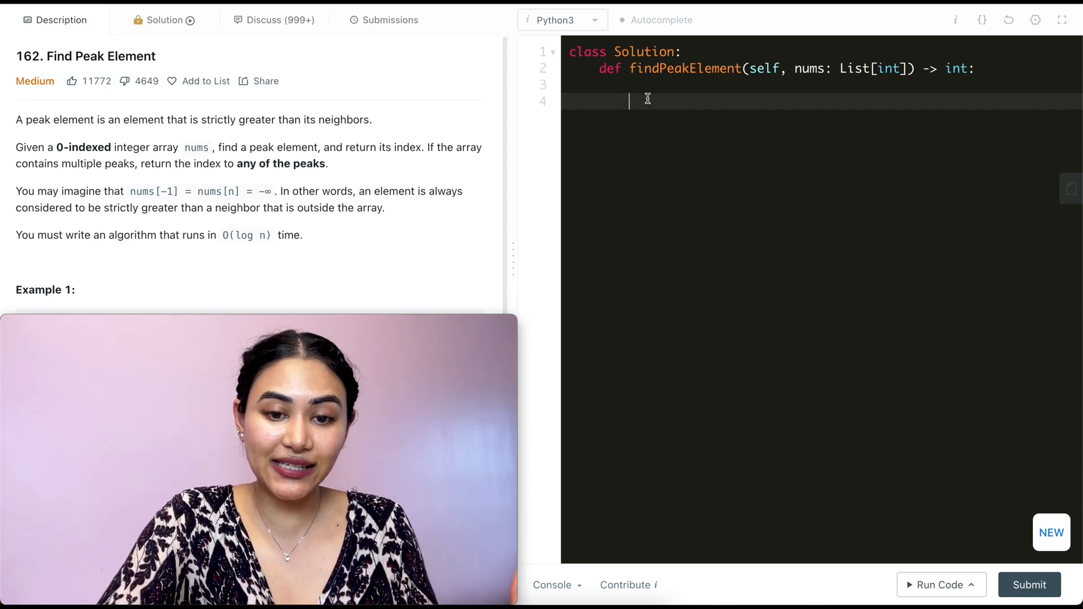
pyautogui.write('[1]')
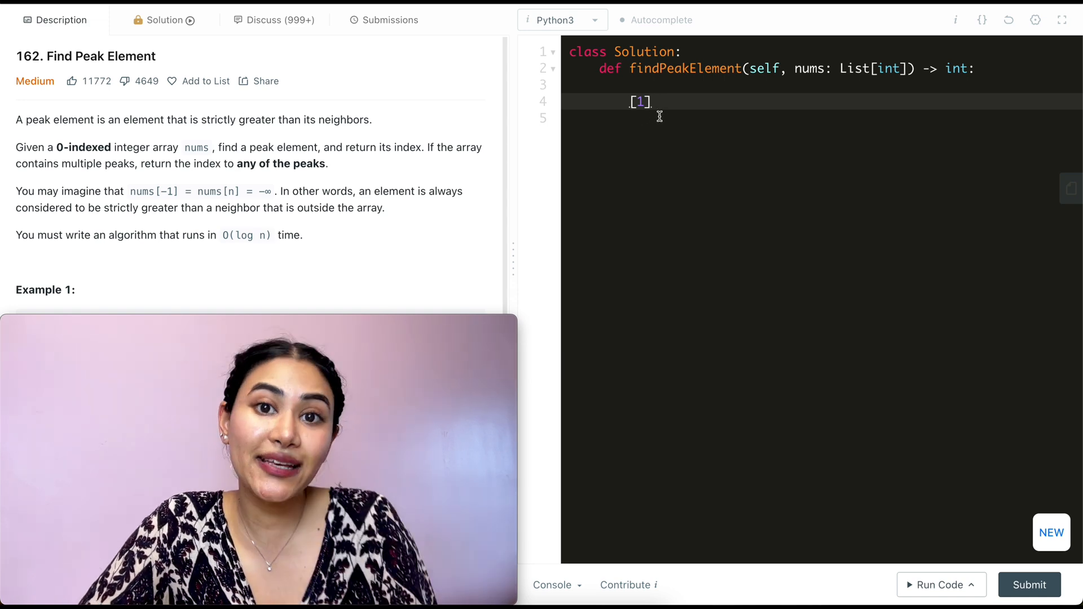
pyautogui.write('[1,2] [2,1]')
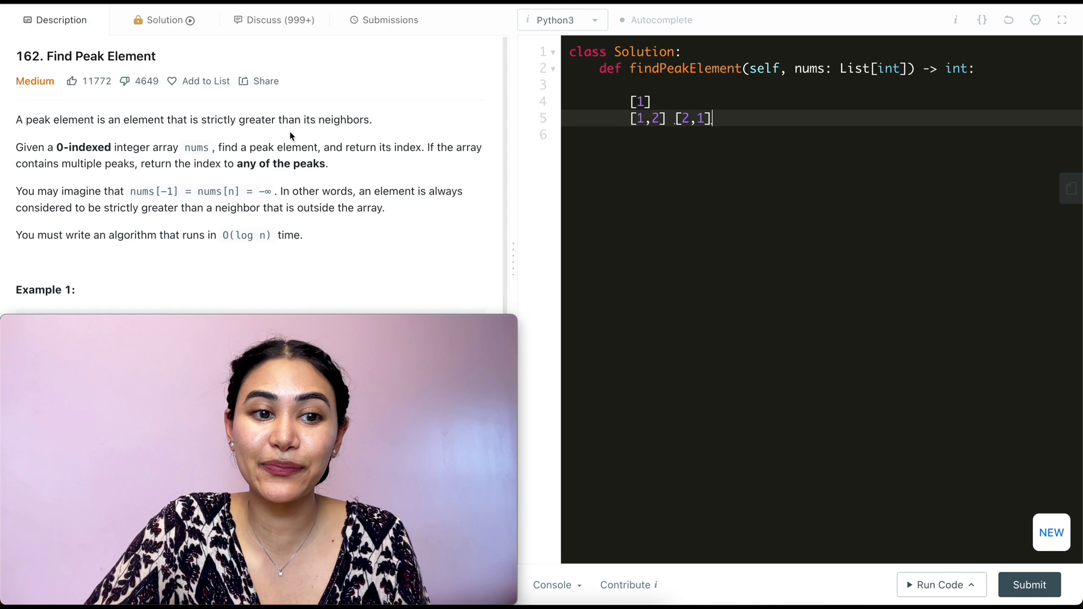
pyautogui.scroll(-3)
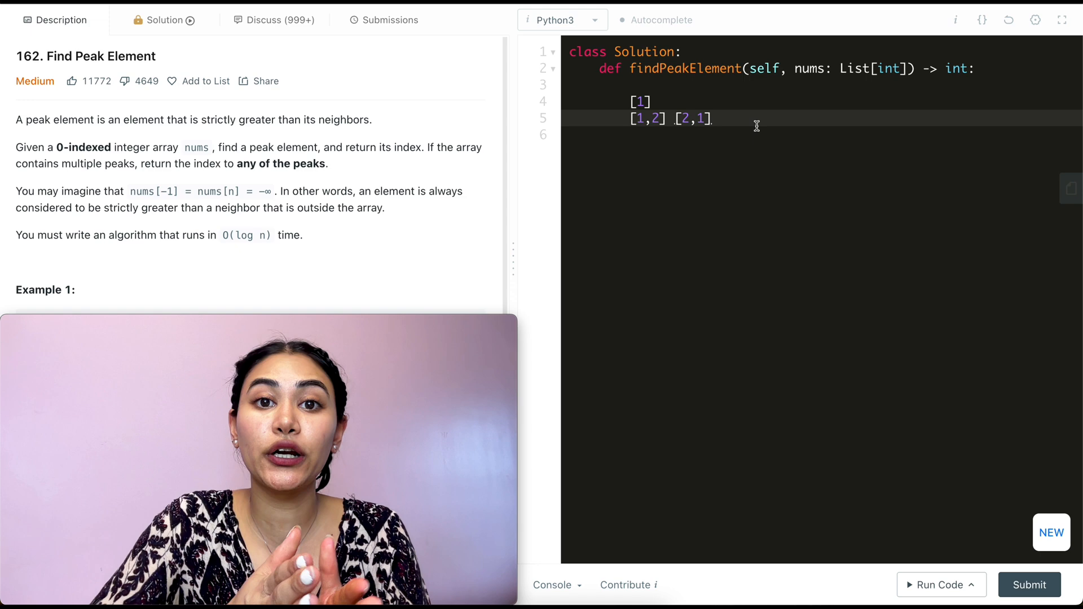
# - Add the cases [1,0,1], [0,1,0], [0,1,2] and [2,1,0] below the earlier arrays
pyautogui.write('[1,0,1]')
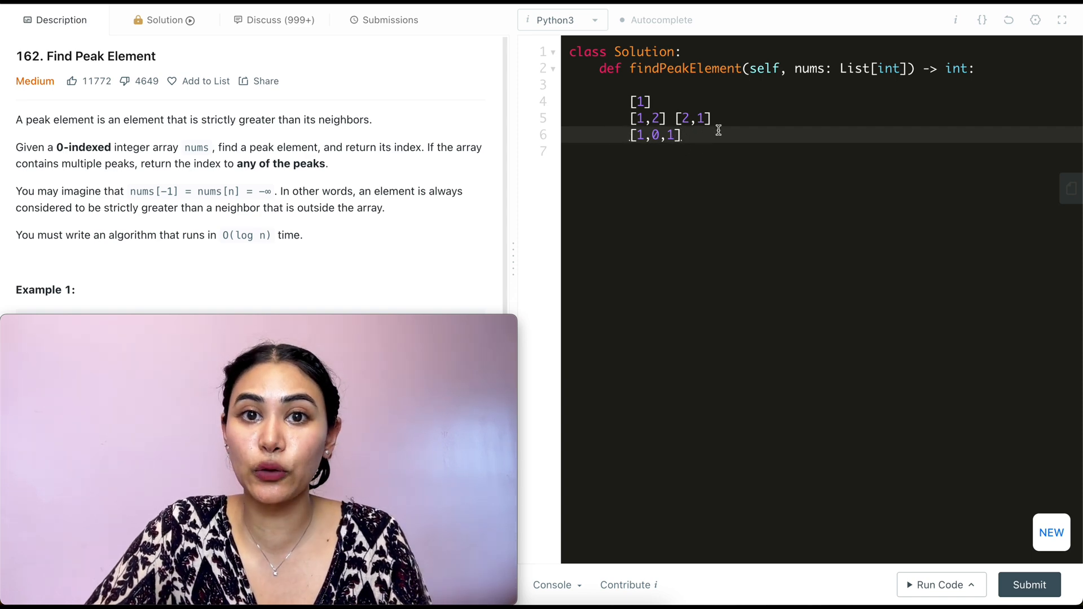
pyautogui.write('[0,1,0]')
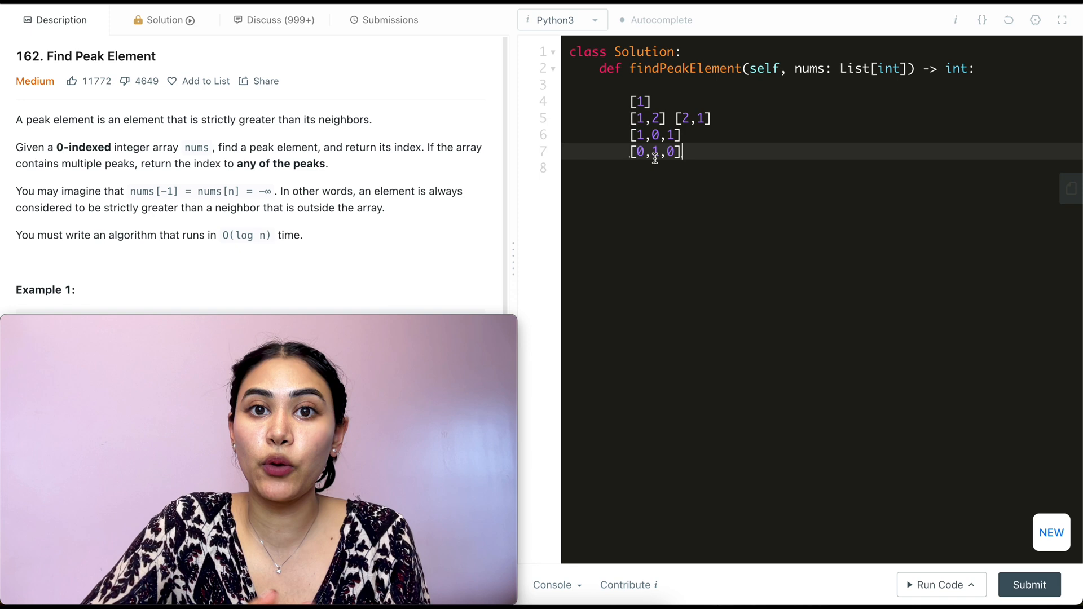
pyautogui.write('[0,1,2]')
pyautogui.write('[2,1,0]')
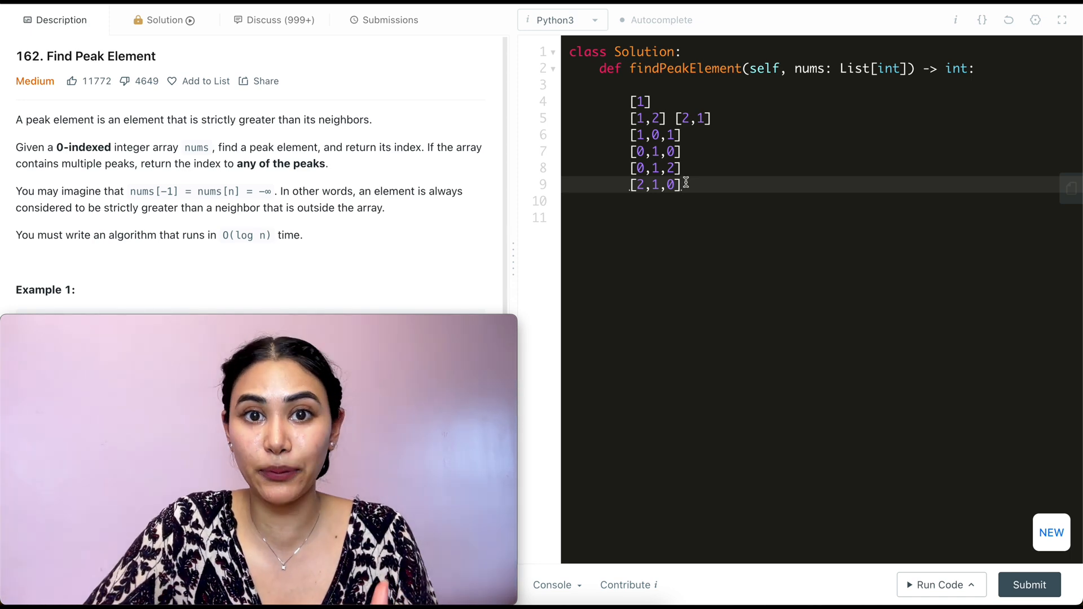
pyautogui.scroll(-3)
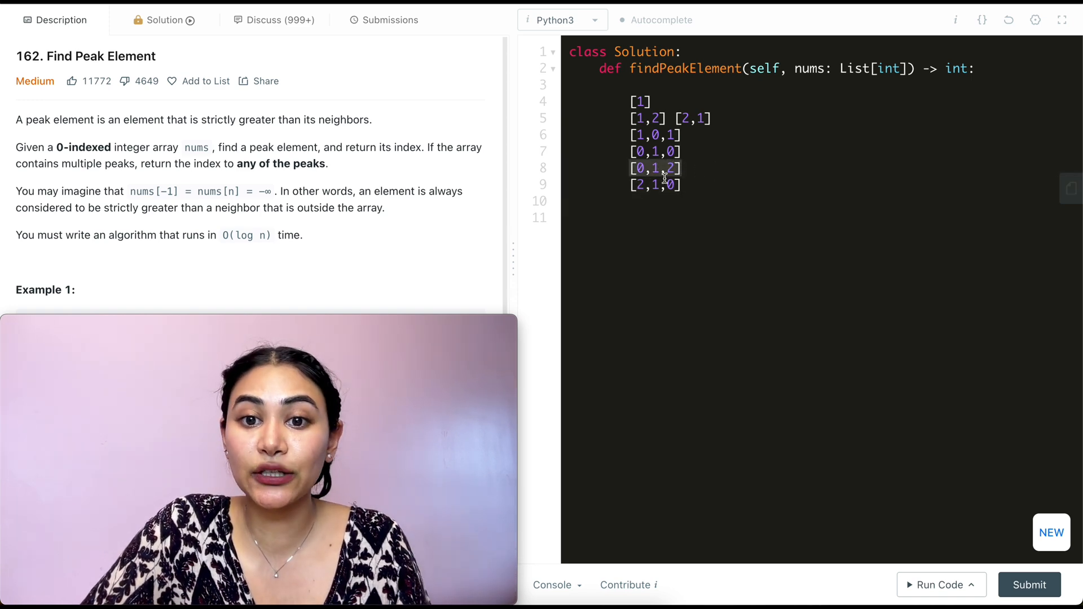
pyautogui.click(687, 185)
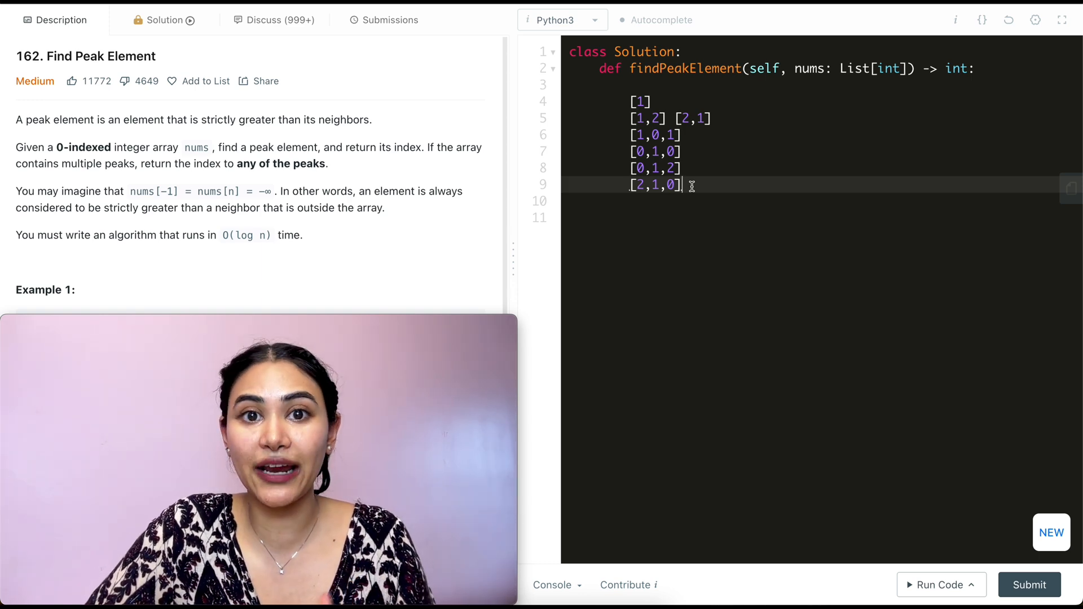
# - Add the longer array [3,4,5,6,1,7] below the small cases, with a blank line above
pyautogui.write('[3,4,5,6,1,7]')
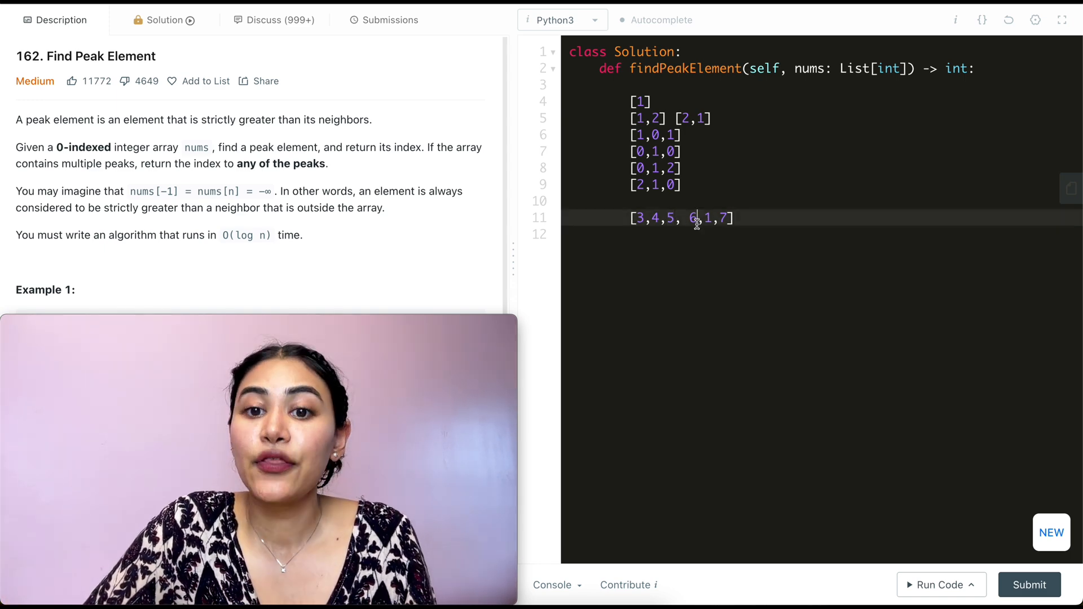
pyautogui.moveTo(689, 218); pyautogui.dragTo(733, 218)
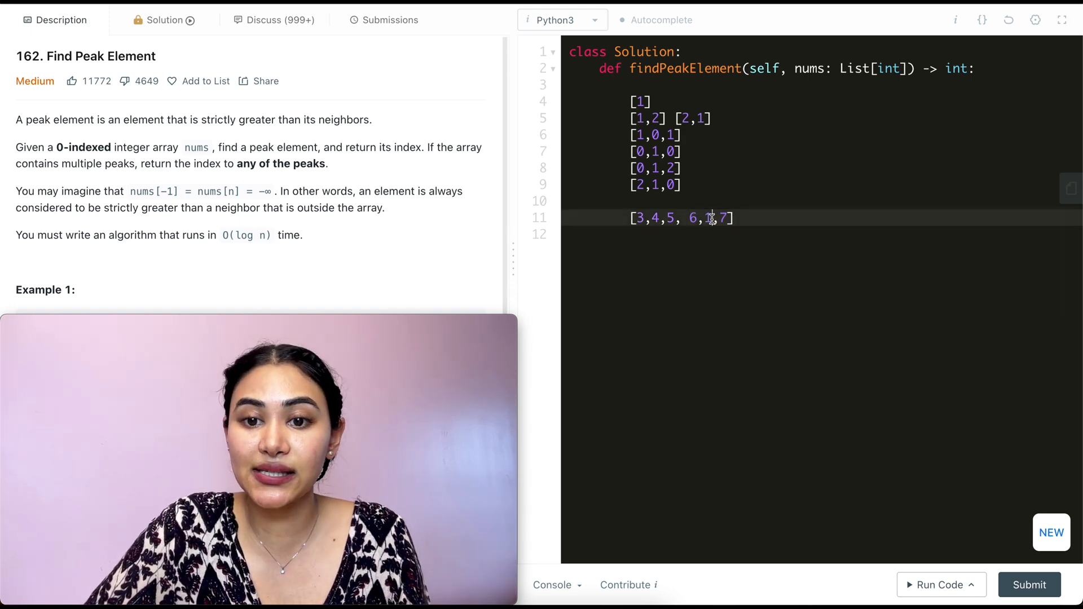
pyautogui.write('1')
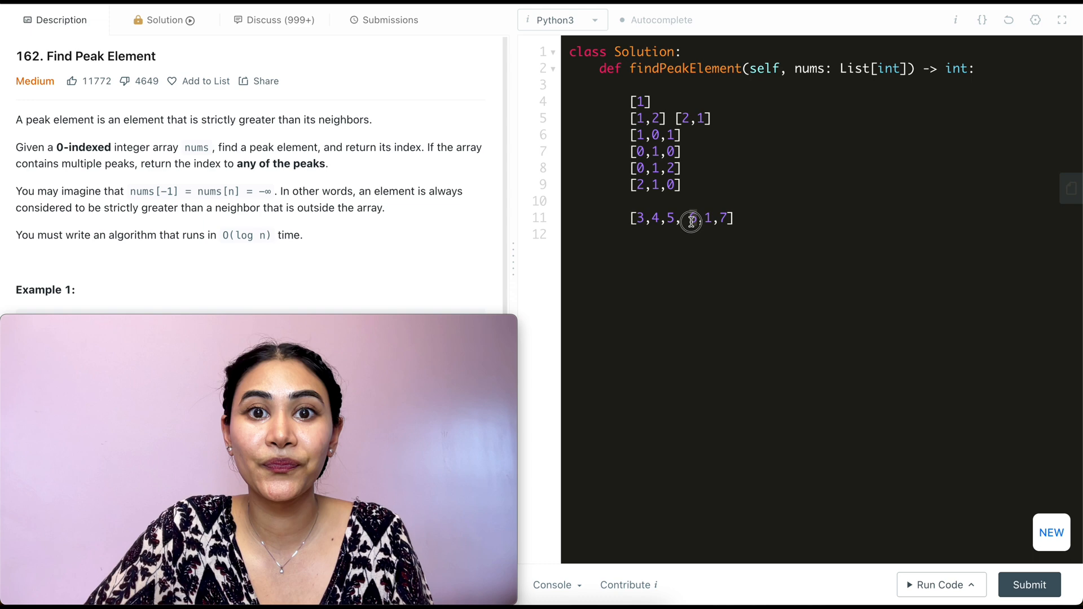
pyautogui.write('6')
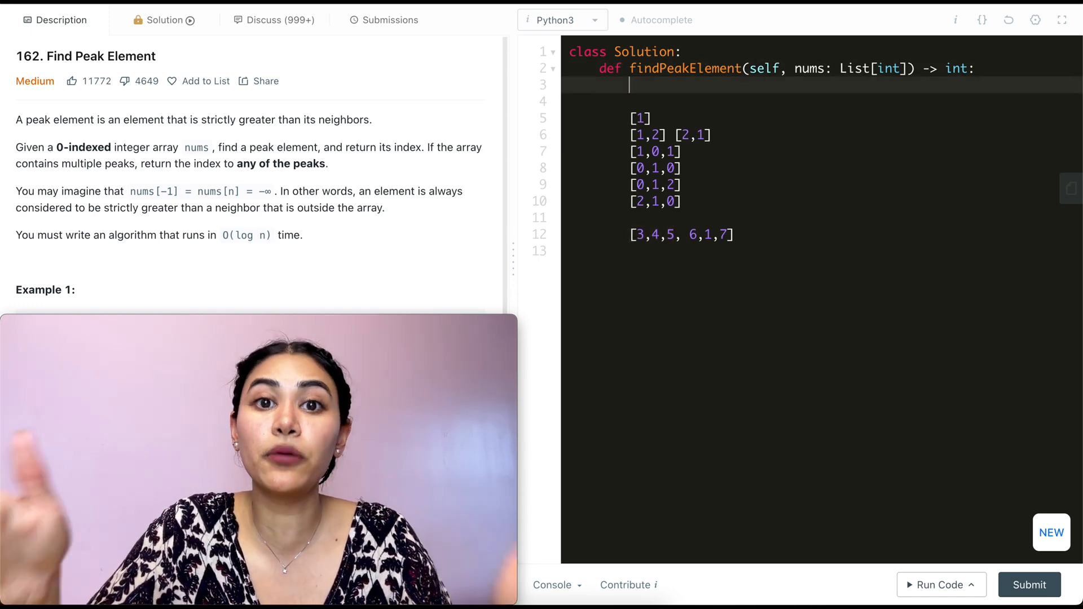
# - Initialise left/right to 0 and len(num)-1, add the while loop, mid and comparison
pyautogui.write('left, r')
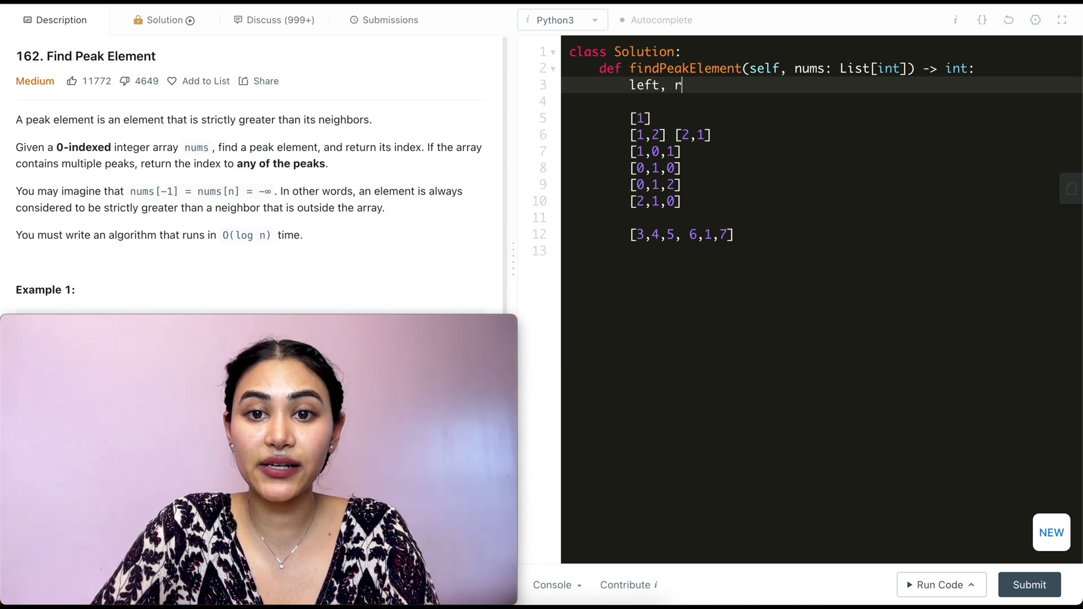
pyautogui.write('ight = 0, len')
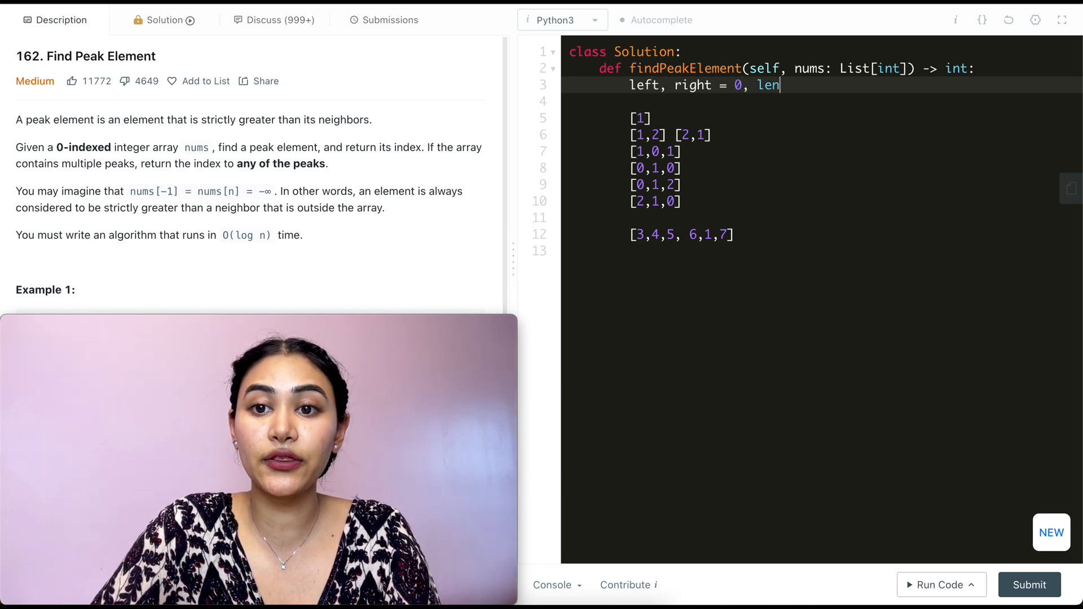
pyautogui.write('(num)-1')
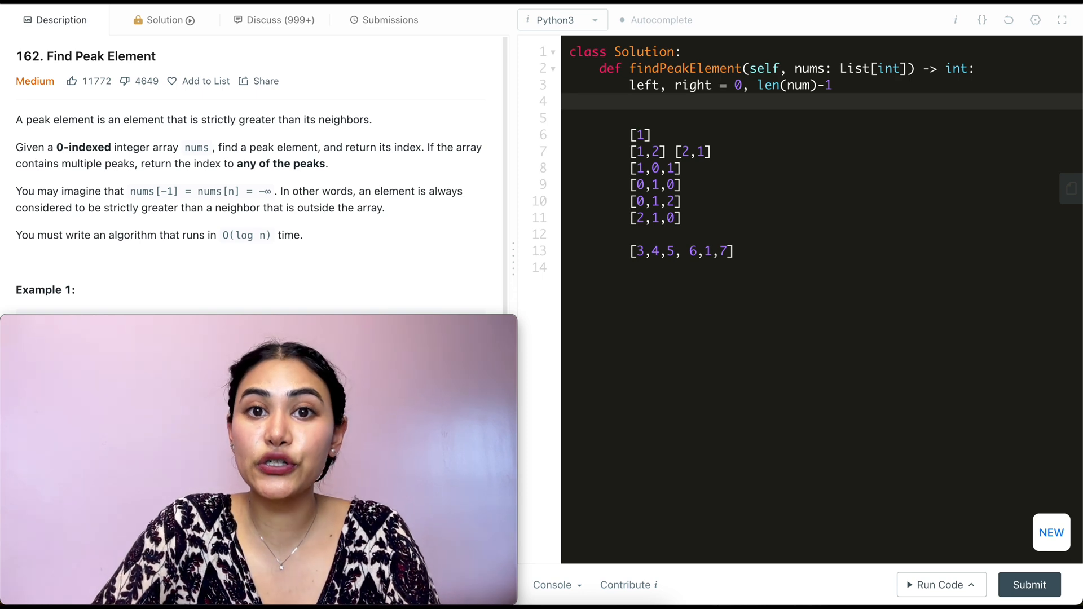
pyautogui.write('while left < right:')
pyautogui.write('mid = (left + righ')
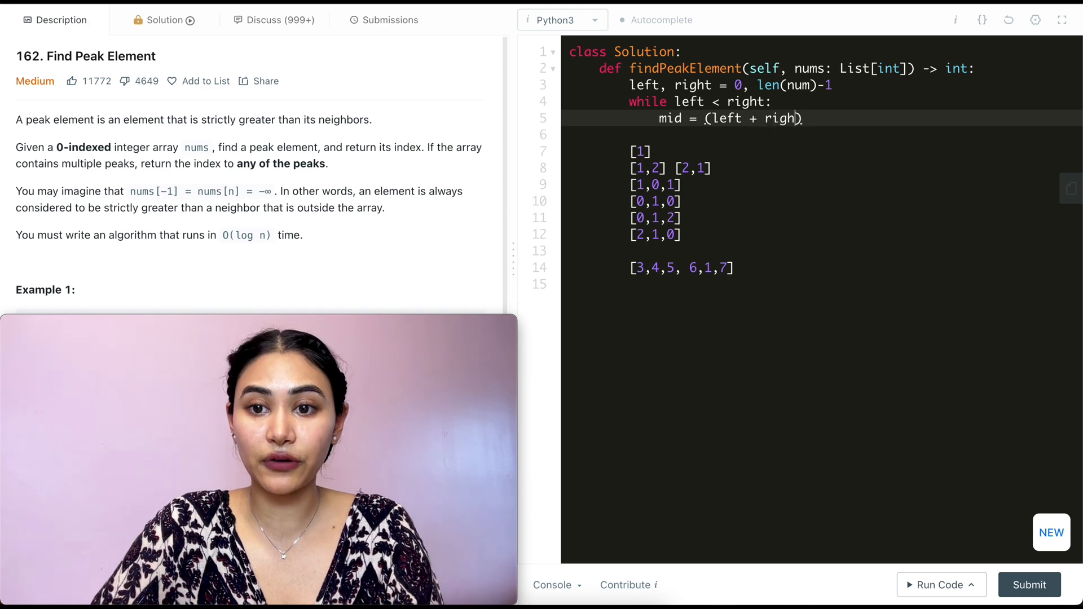
pyautogui.write('//2')
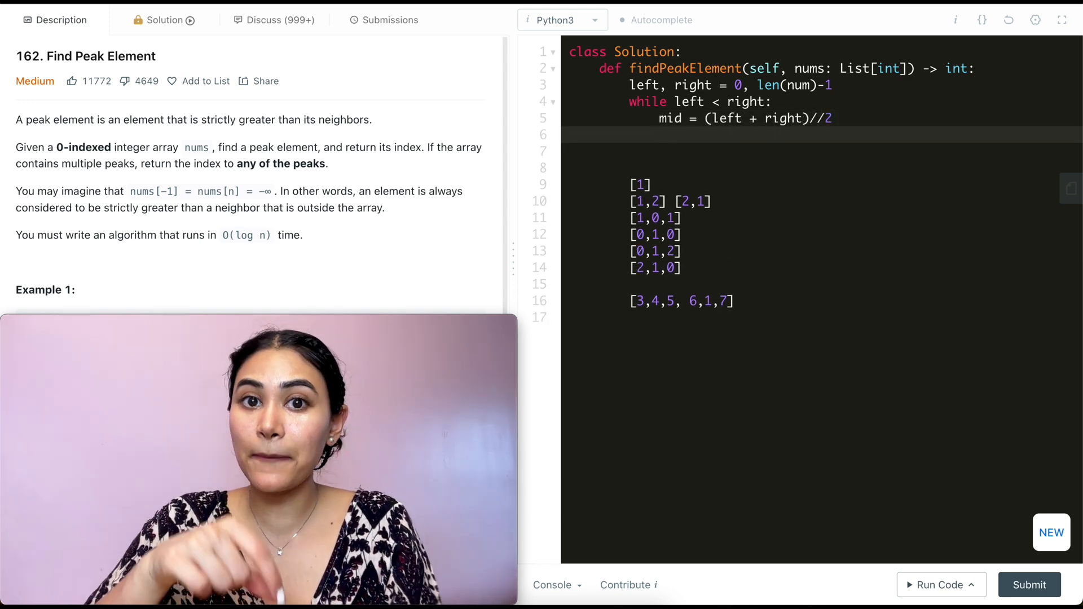
pyautogui.write('if nums[mid')
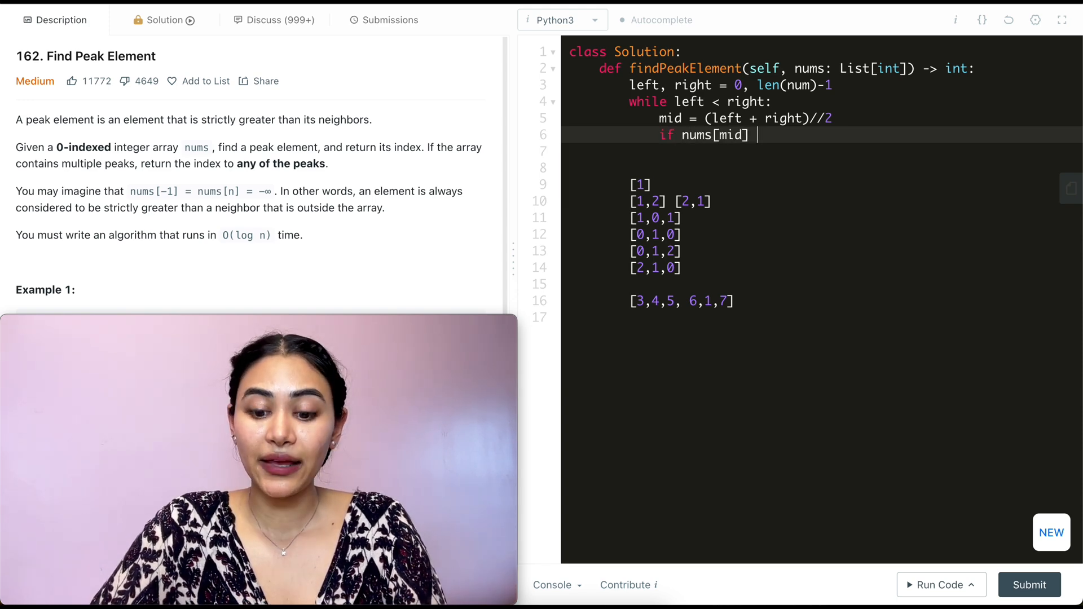
pyautogui.write('< nums[mid]')
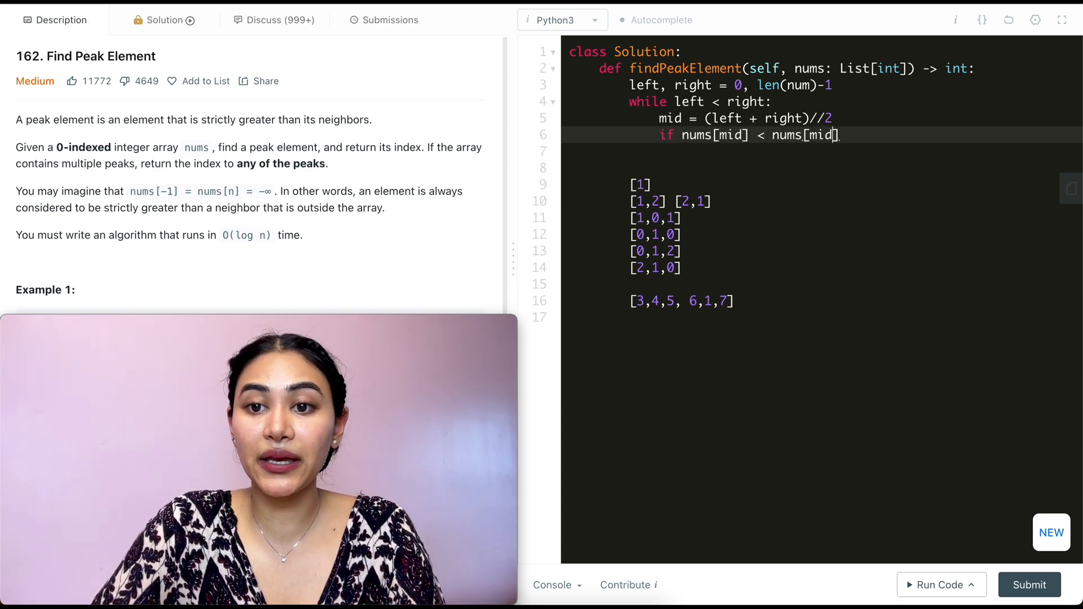
pyautogui.write('+1]:')
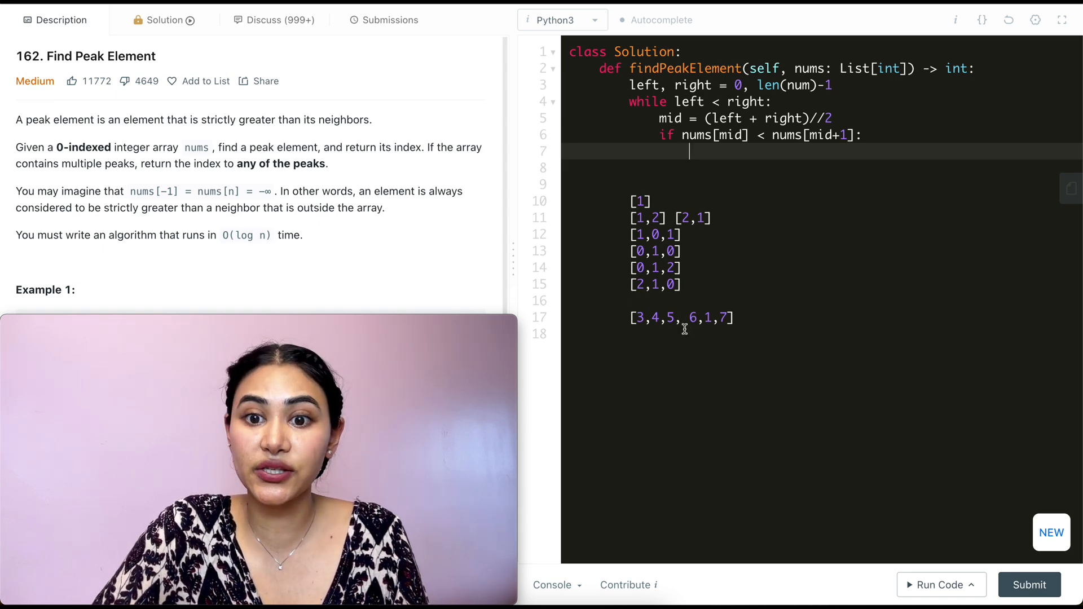
# - Set left = mid + 1 and right = mid in the branches, then return left
pyautogui.click(689, 317)
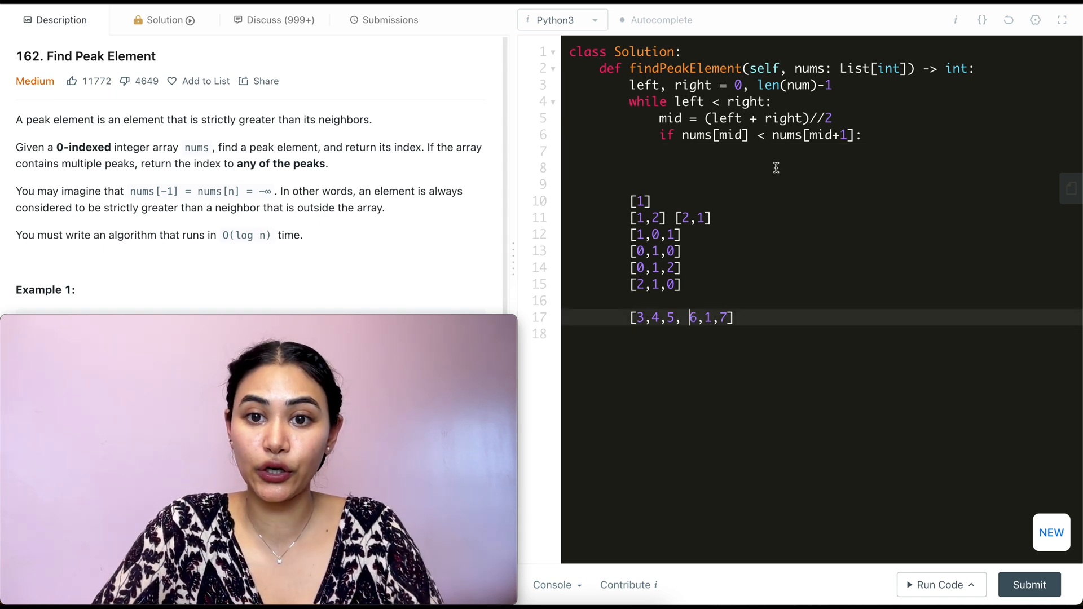
pyautogui.write('left = mid + 1')
pyautogui.click(822, 168)
pyautogui.write('else:')
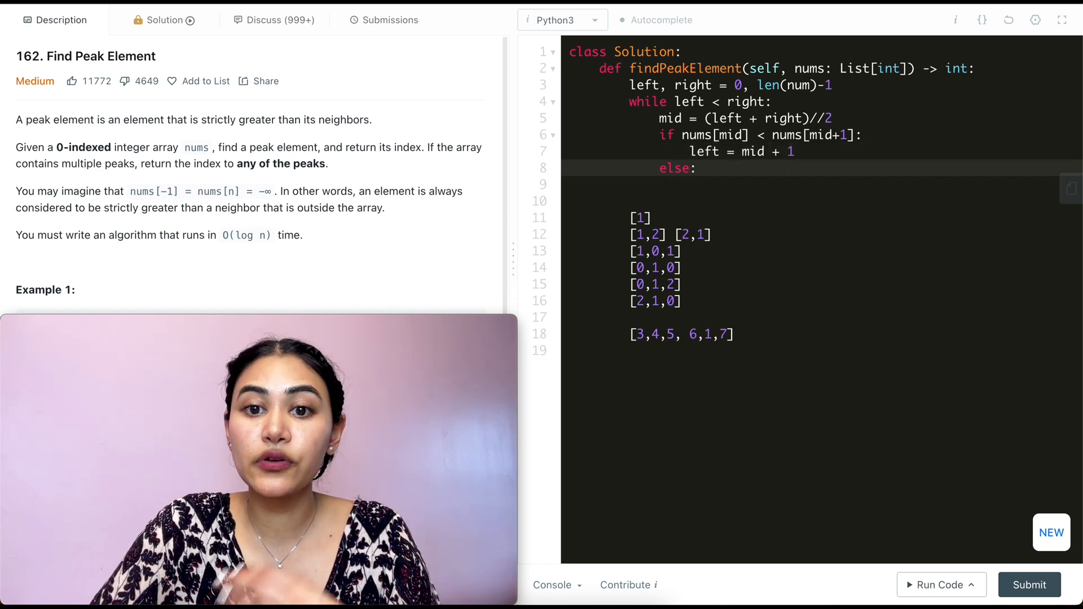
pyautogui.press('enter')
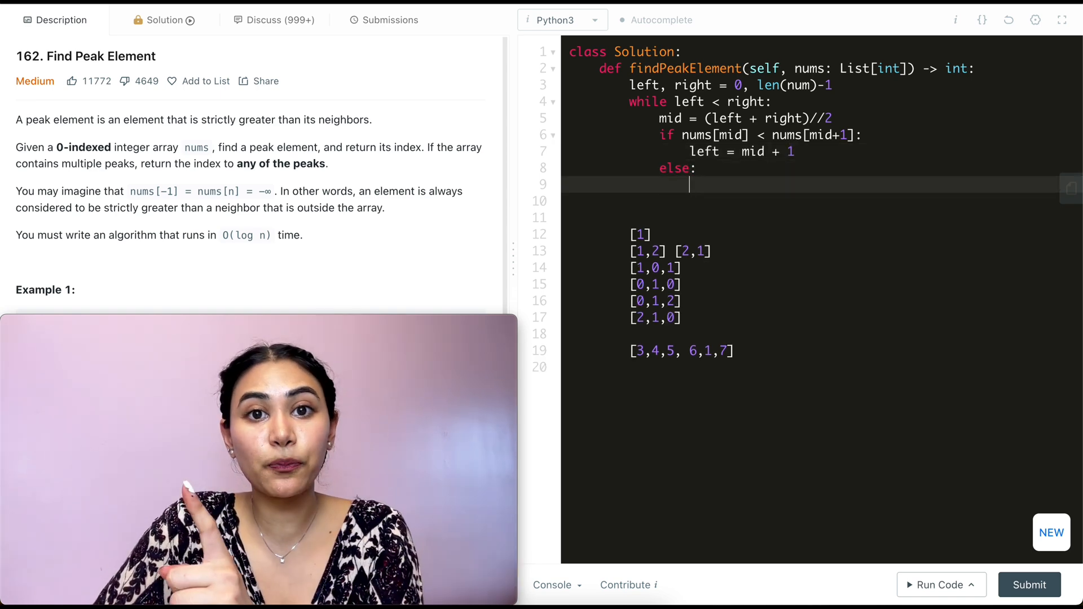
pyautogui.write('right')
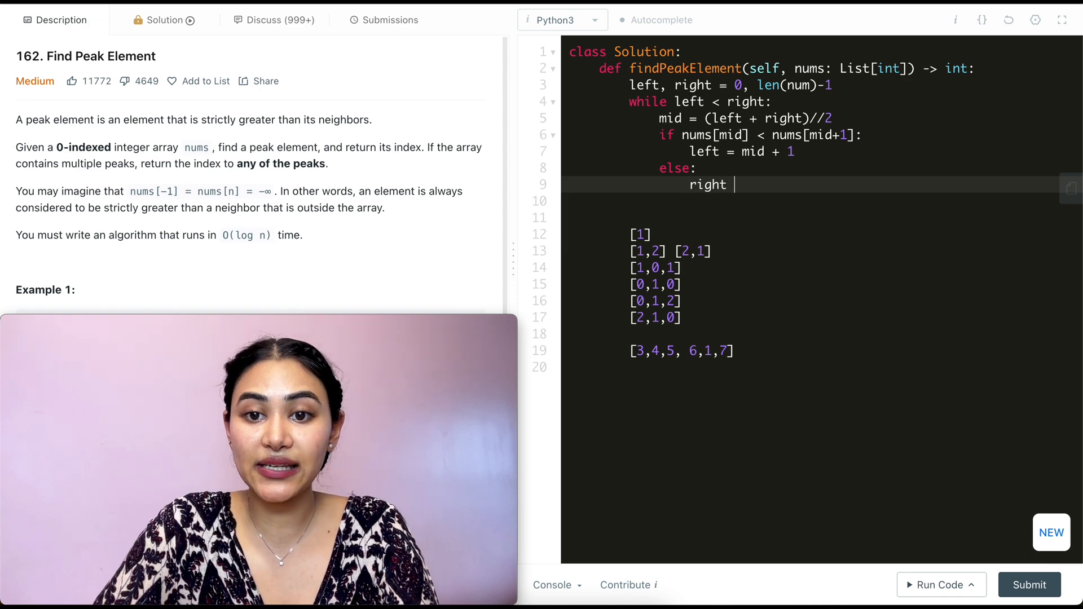
pyautogui.write('= mid')
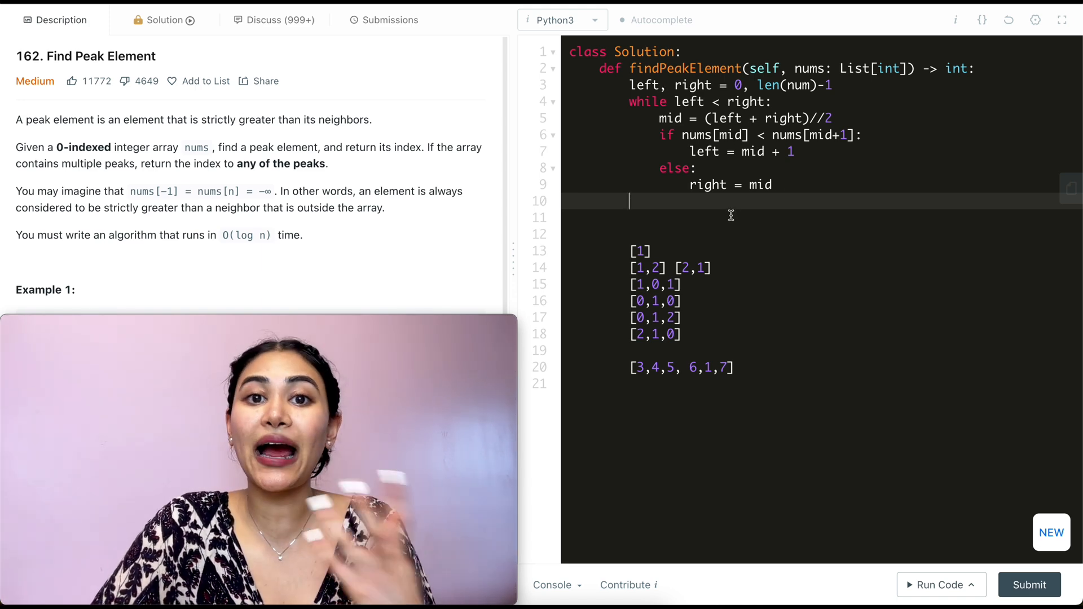
pyautogui.write('ret')
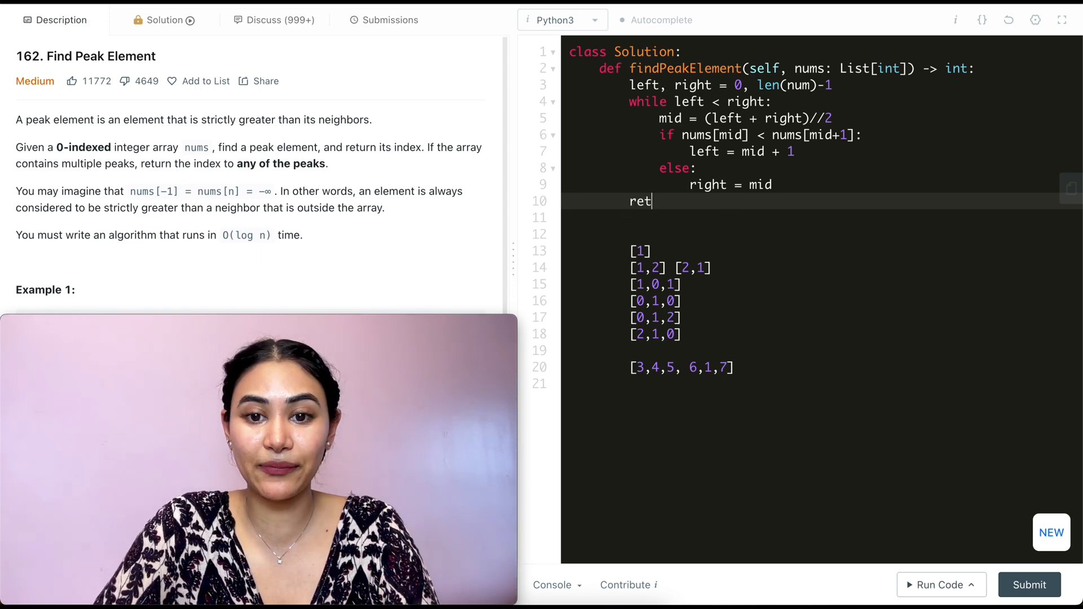
pyautogui.write('urn left')
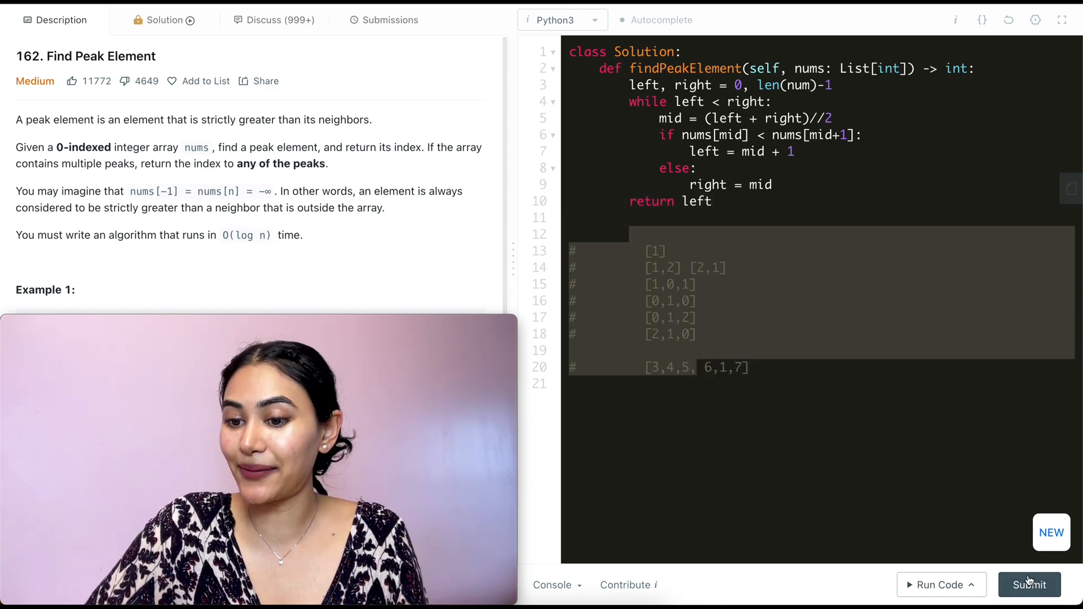
# - Submit, fix num to nums in len(), and resubmit for acceptance (49 ms, 16.7 MB)
pyautogui.click(1028, 584)
pyautogui.write('s')
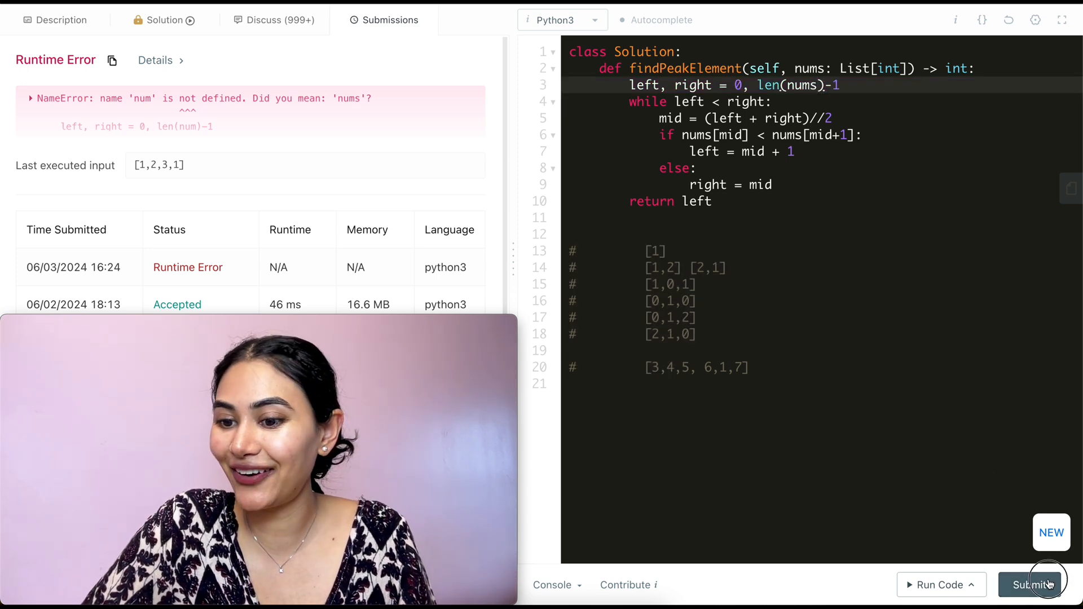
pyautogui.click(1029, 585)
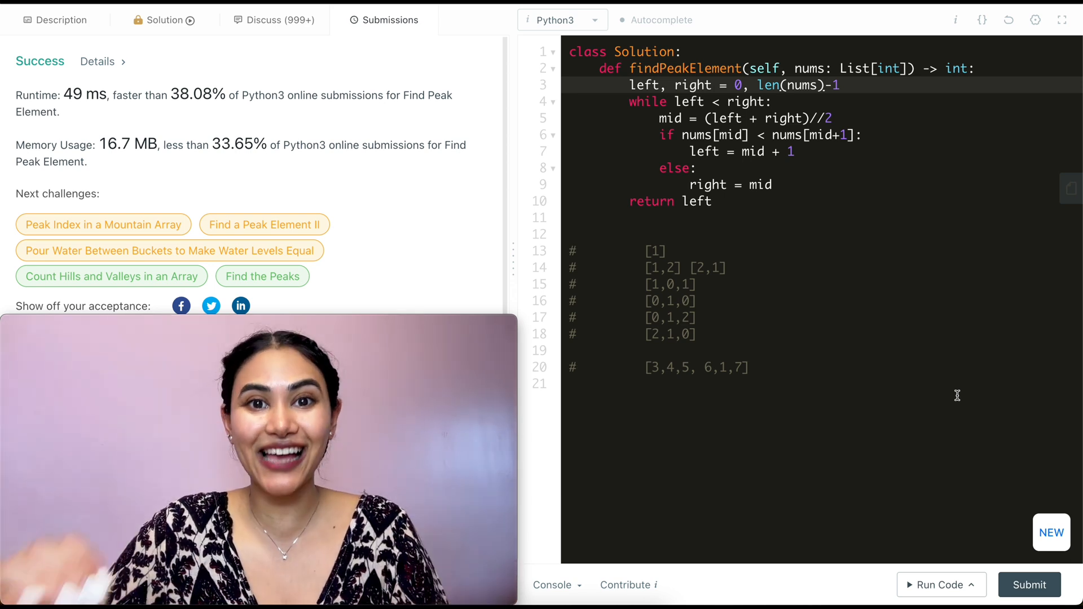
# - Switch back to the problem Description tab
pyautogui.click(61, 20)
pyautogui.write('m l')
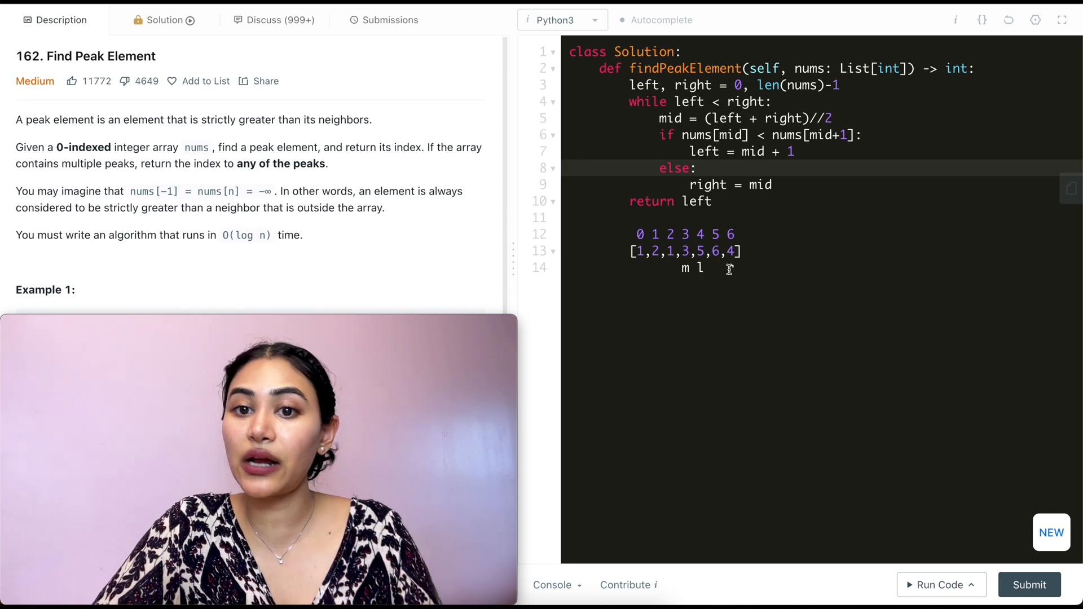
# - Retype the r marker under [1,2,1,3,5,6,4] across successive binary search iterations
pyautogui.write('r')
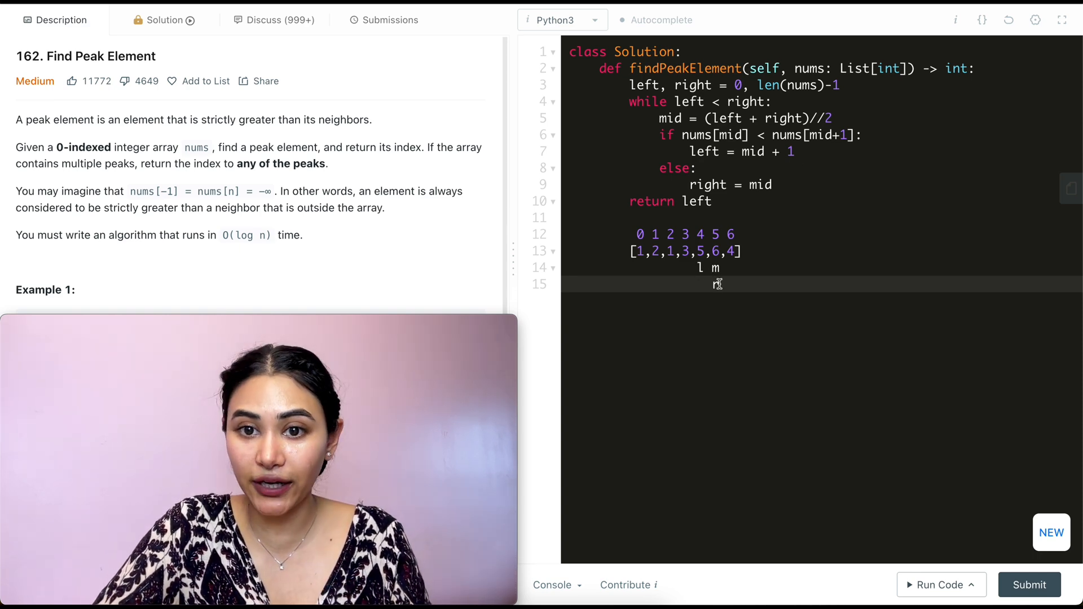
pyautogui.write('r')
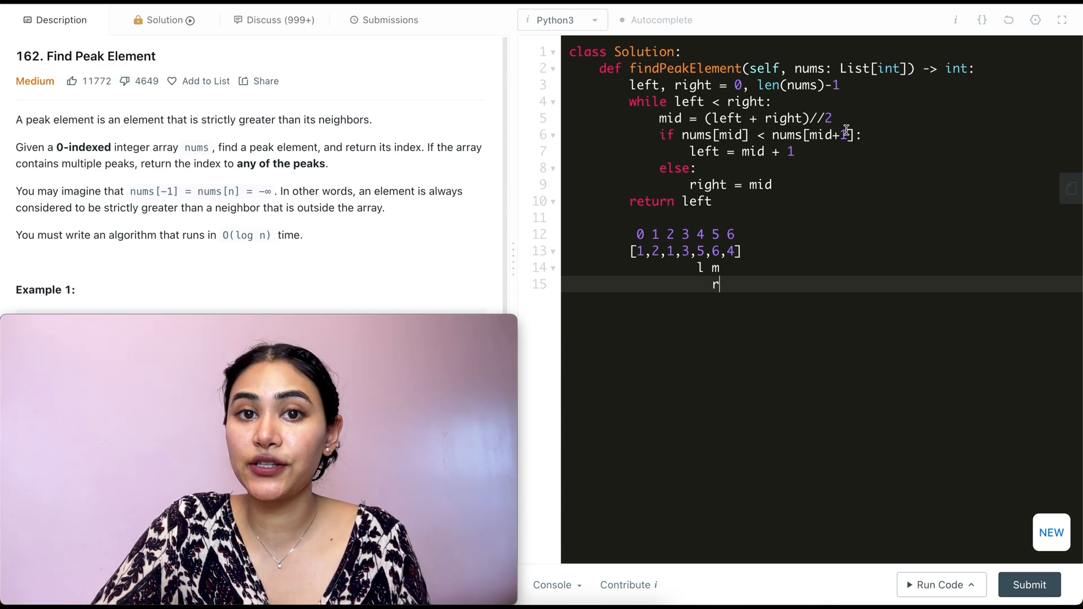
pyautogui.moveTo(771, 213)
pyautogui.write('m l')
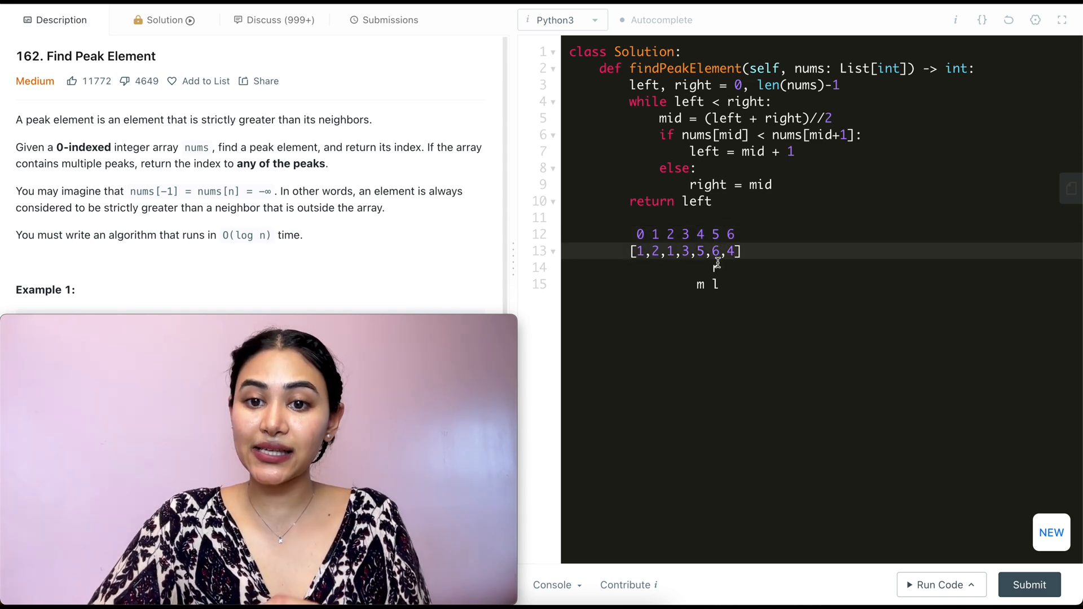
pyautogui.write('r')
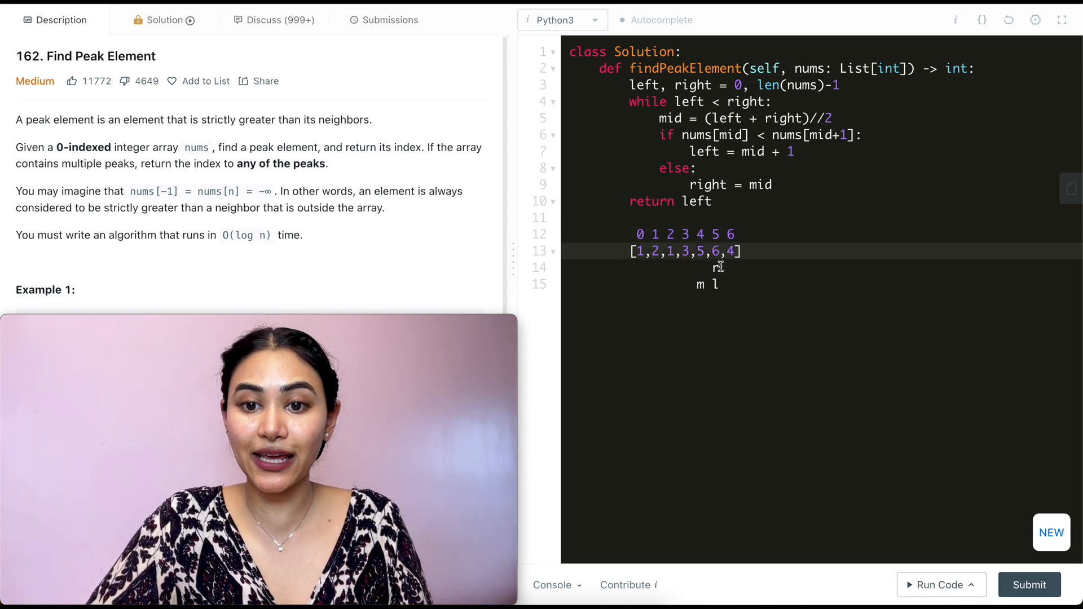